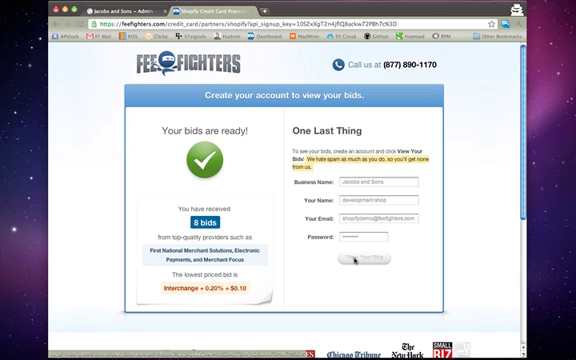
Submit the 'One Last Thing' account form via View Your Bids to reach the bids page
click(360, 258)
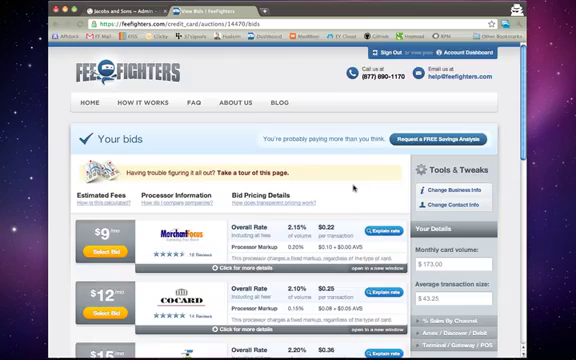
Scroll through the full list of processor bids down to the last offer and back
scroll(down, 3)
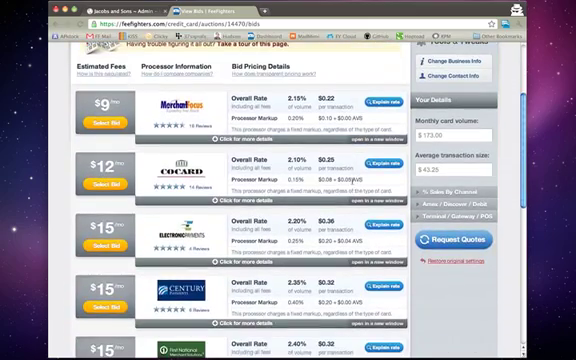
scroll(down, 3)
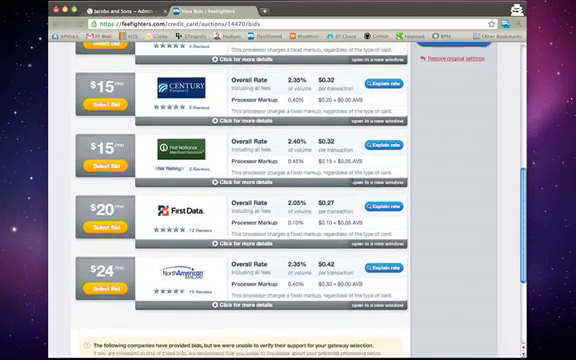
scroll(up, 3)
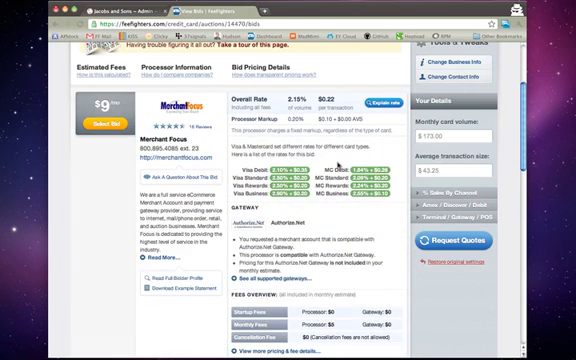
Scroll to the Merchant Focus bid to reveal its full pricing details
scroll(down, 3)
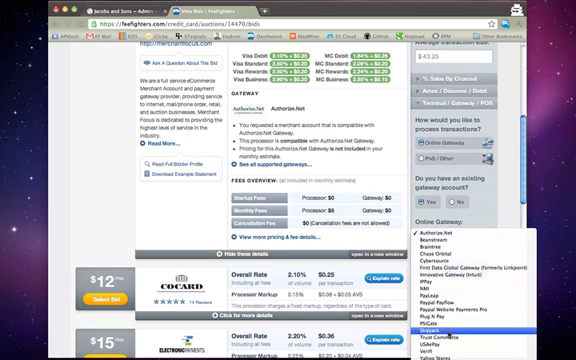
Choose a different payment gateway in Your Details so the bids are recalculated
click(492, 314)
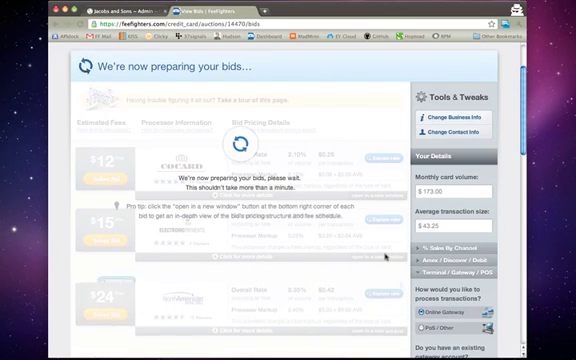
scroll(down, 3)
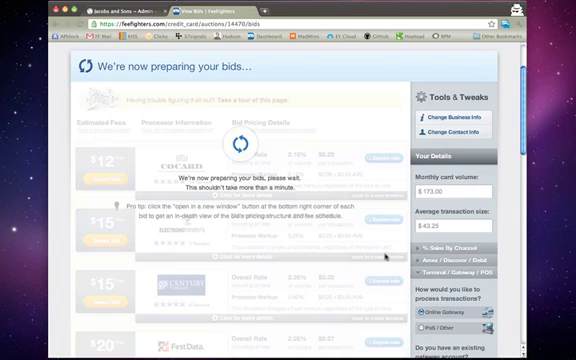